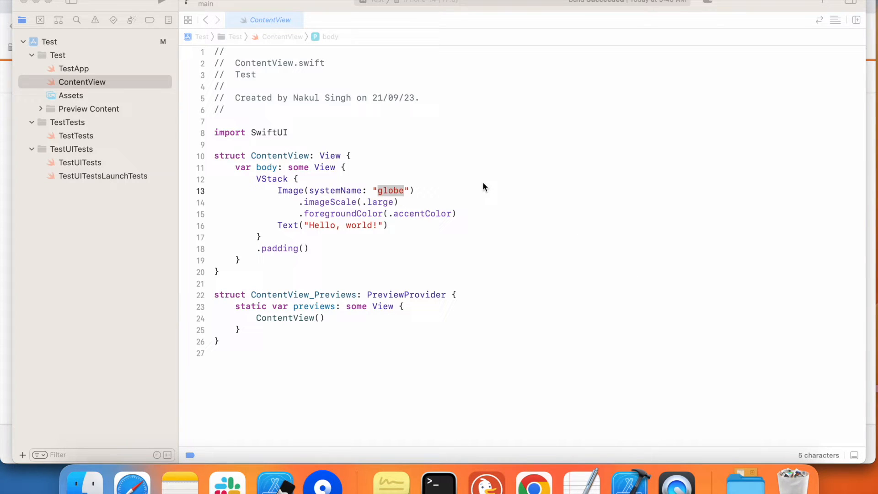
pyautogui.moveTo(482, 117)
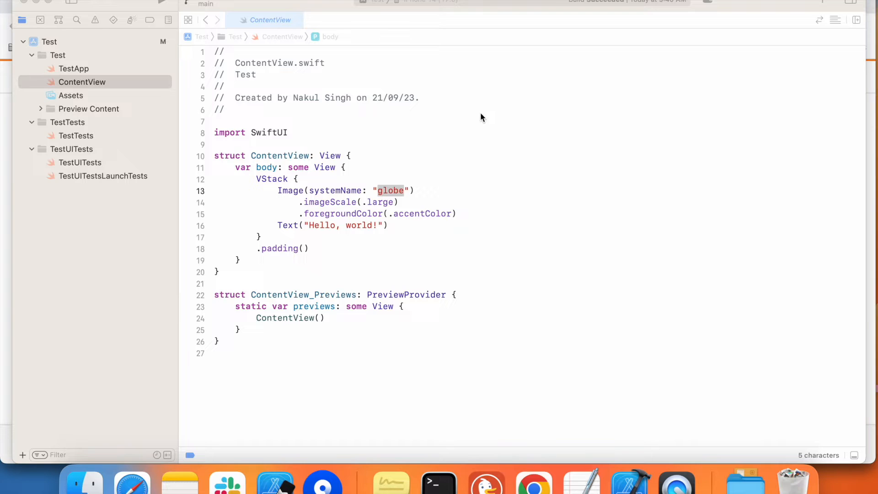
pyautogui.moveTo(425, 133)
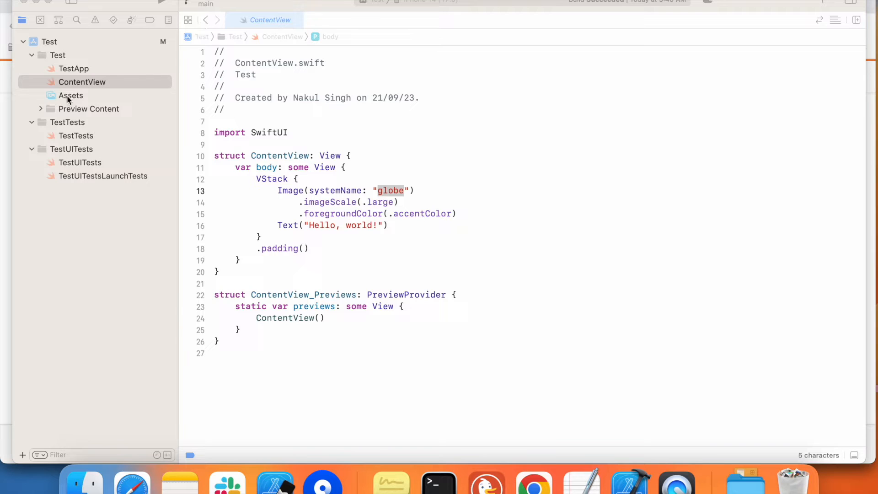
# Collapse the TestTests and TestUITests groups in the Project Navigator.
pyautogui.click(32, 122)
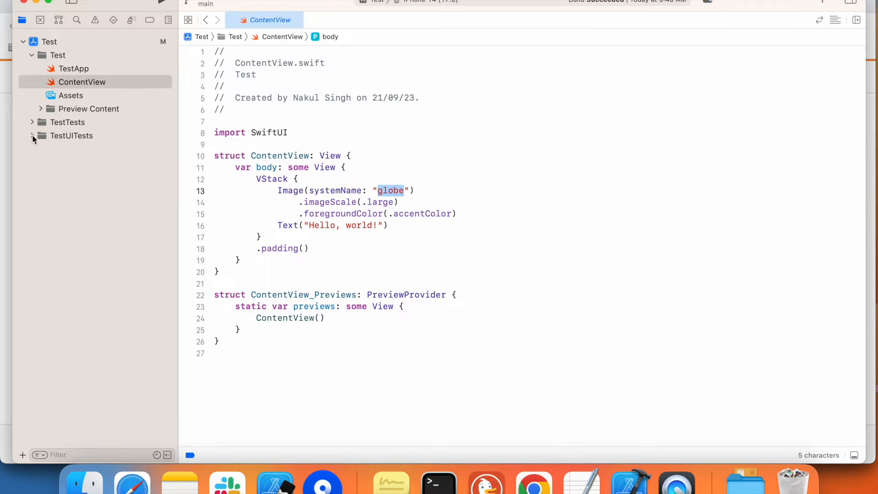
pyautogui.moveTo(366, 118)
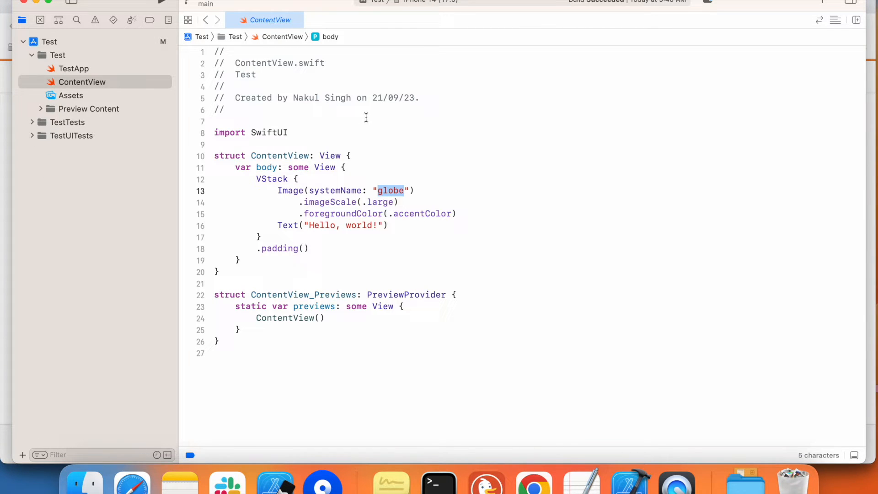
pyautogui.moveTo(222, 227)
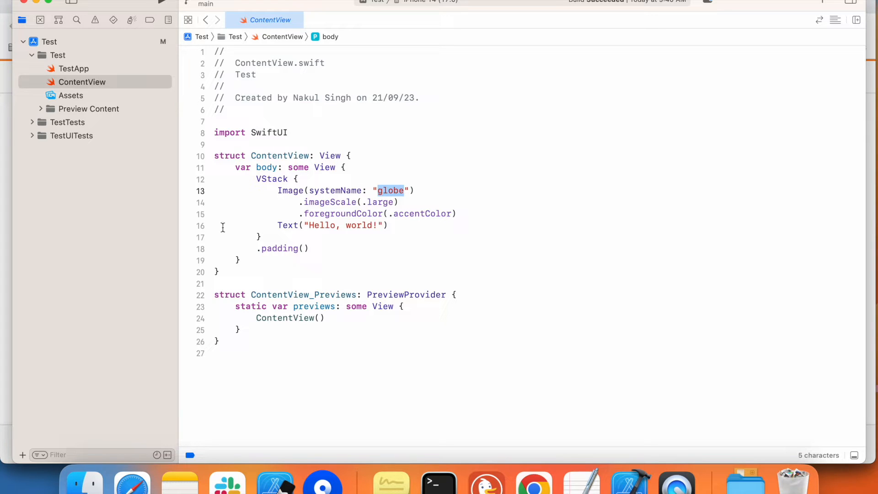
pyautogui.moveTo(433, 11)
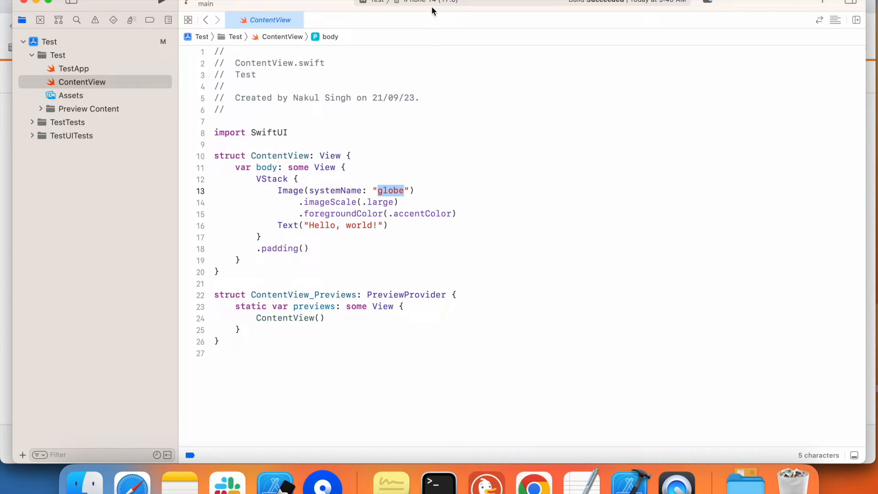
pyautogui.moveTo(426, 9)
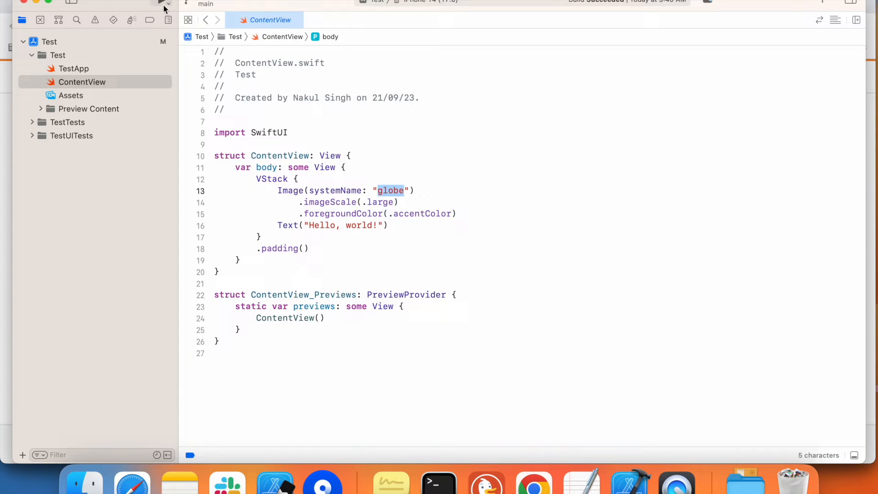
# Build and run the Test app on the iPhone 14 simulator, then select the Test group.
pyautogui.click(162, 5)
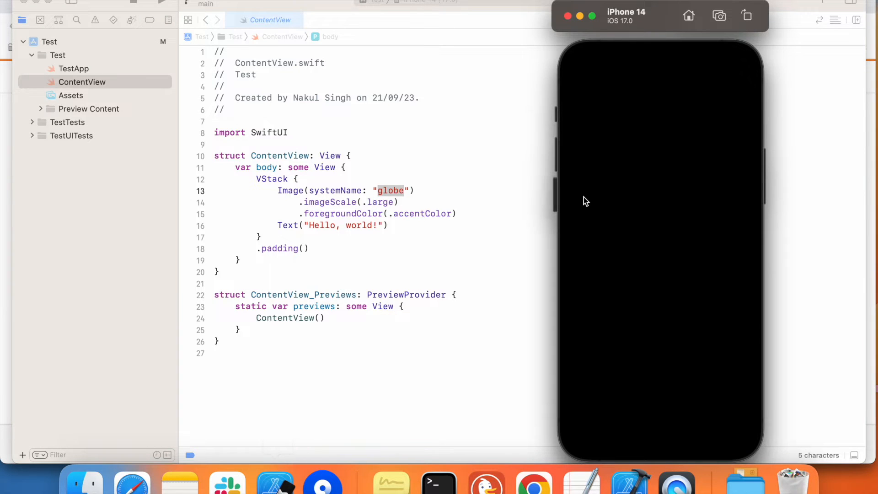
pyautogui.moveTo(448, 191)
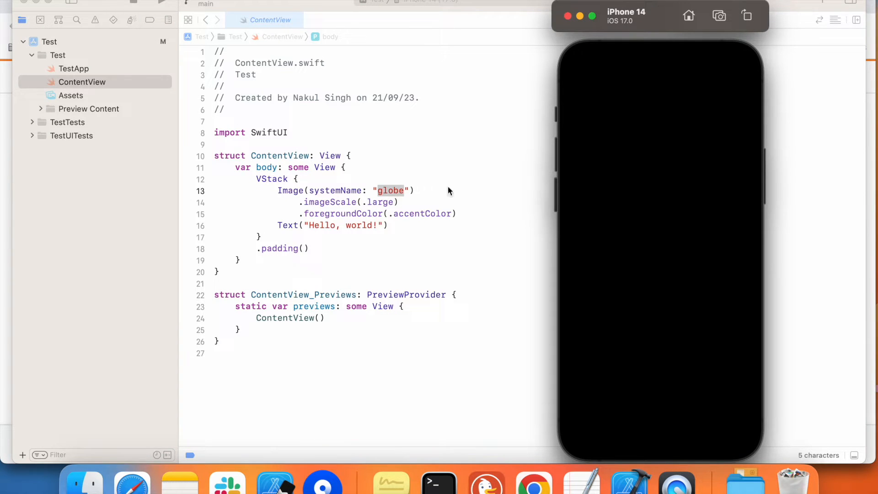
pyautogui.moveTo(274, 481)
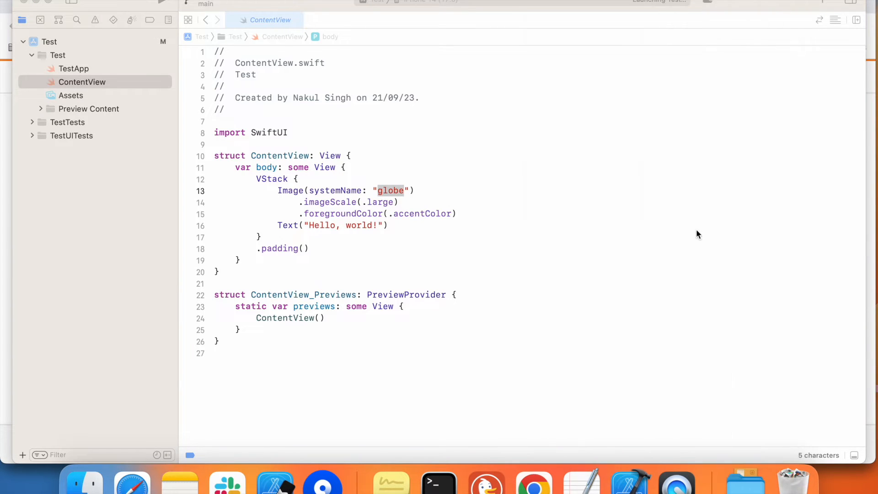
pyautogui.click(162, 3)
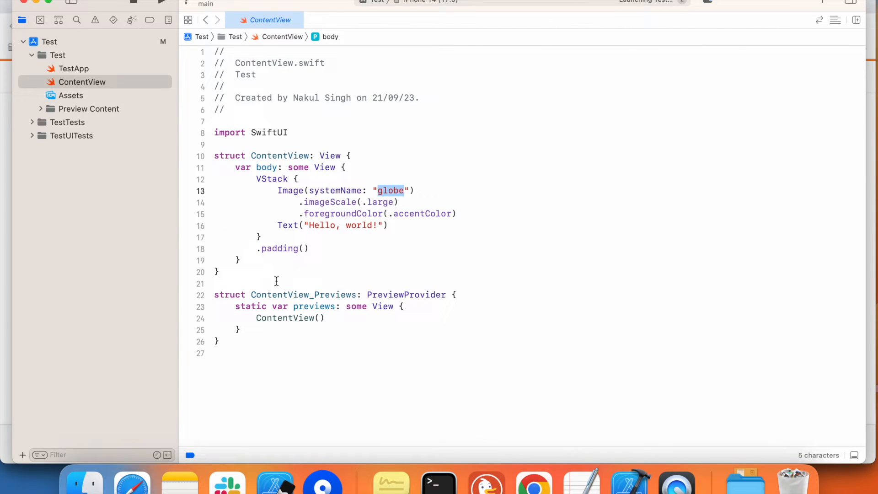
pyautogui.moveTo(213, 336)
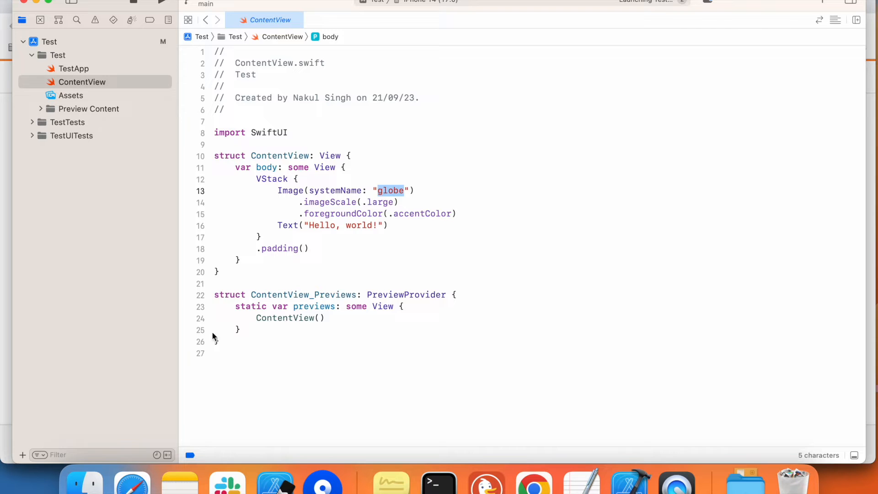
pyautogui.moveTo(274, 479)
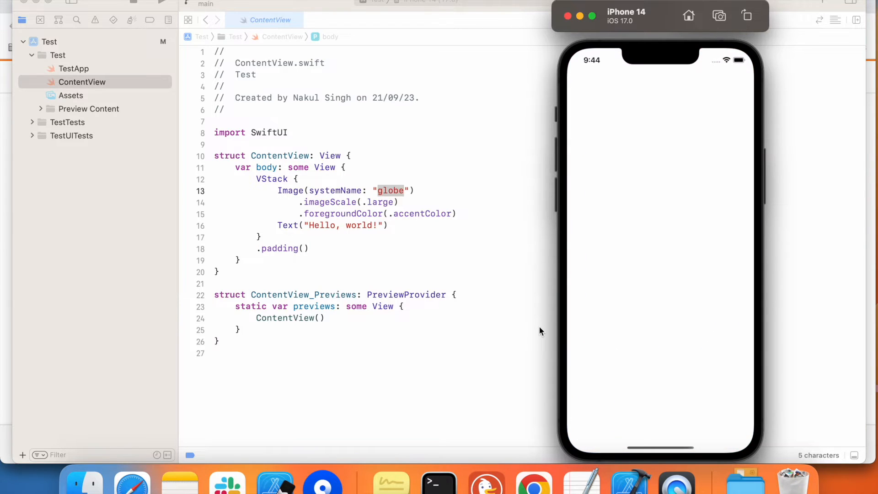
pyautogui.moveTo(666, 188)
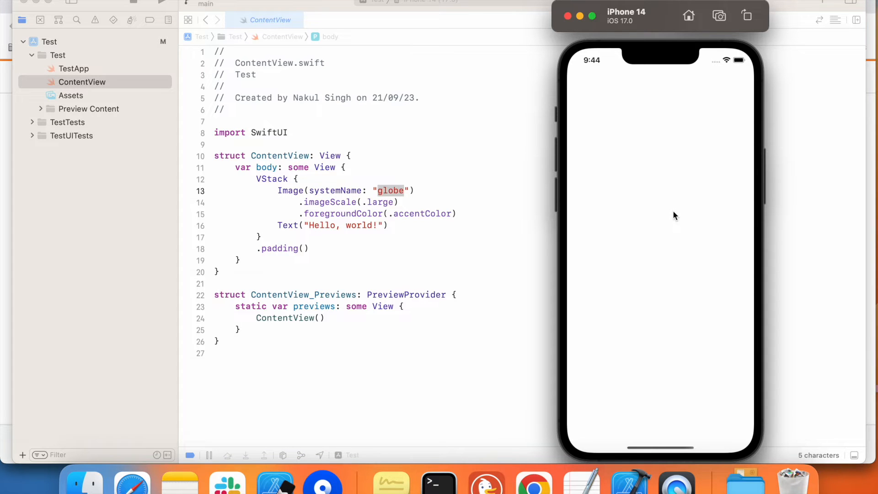
pyautogui.moveTo(667, 218)
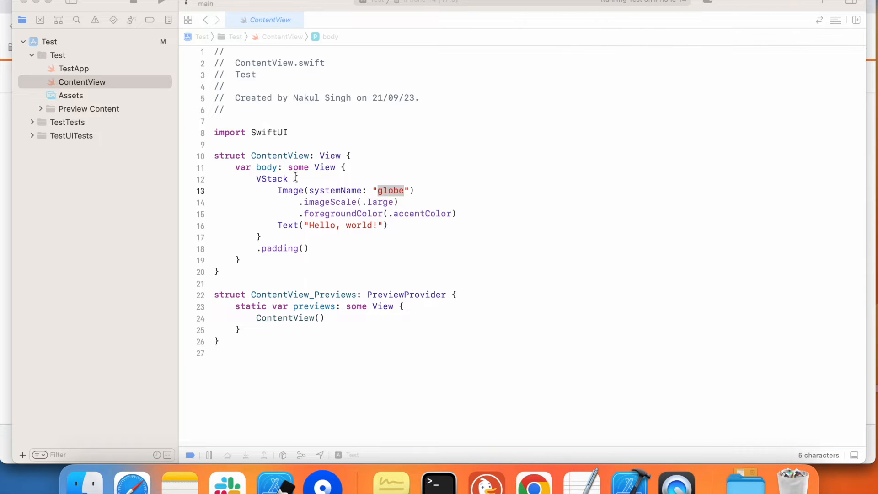
pyautogui.click(56, 55)
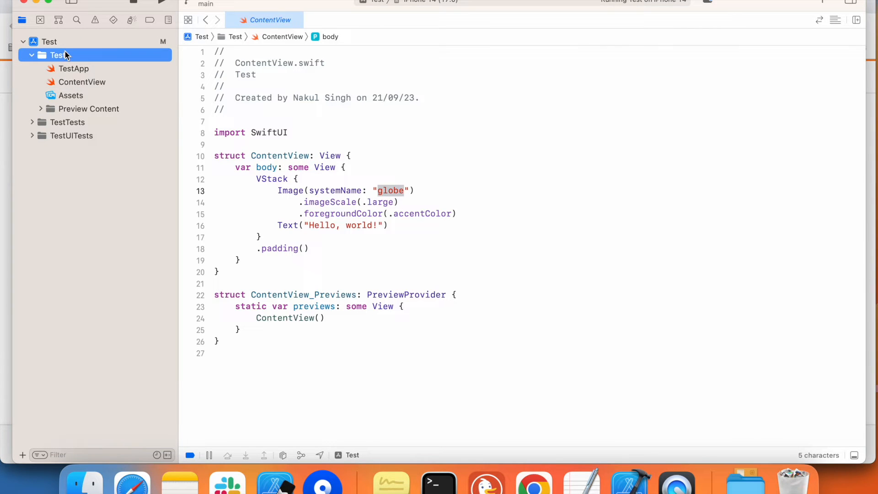
# Create a new iOS Launch Screen storyboard in the Test group for the Test target.
pyautogui.rightClick(56, 55)
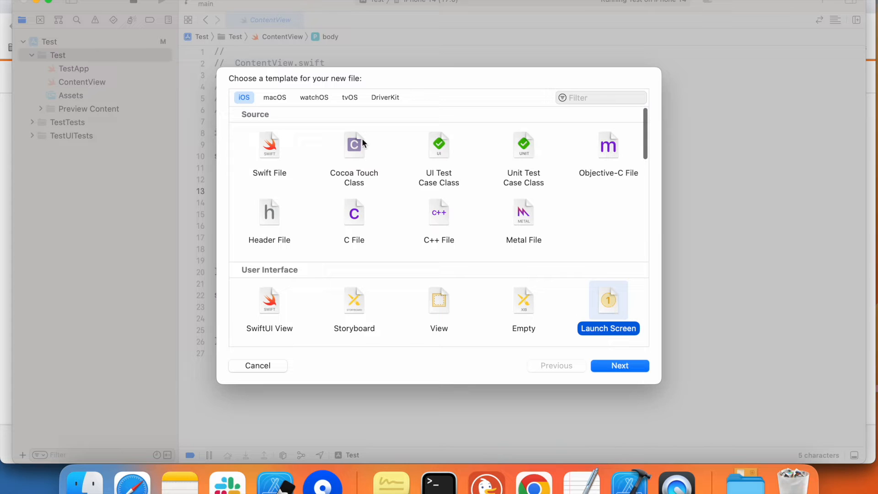
pyautogui.moveTo(280, 191)
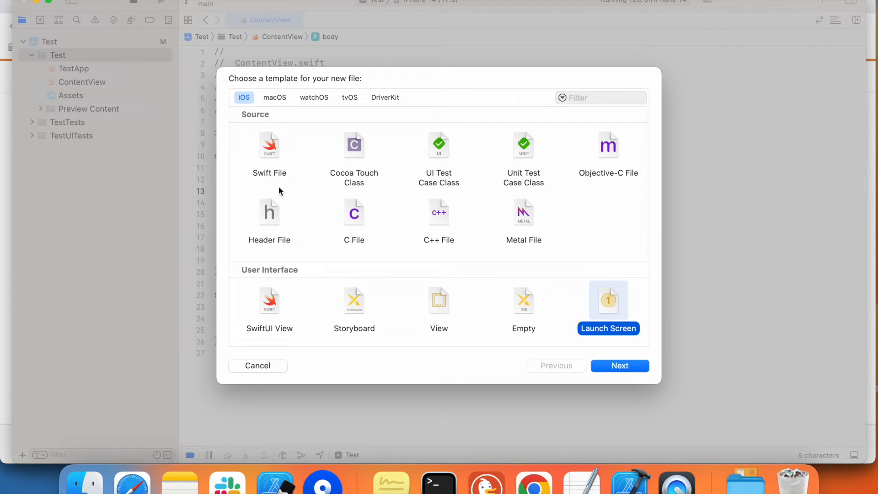
pyautogui.scroll(-3)
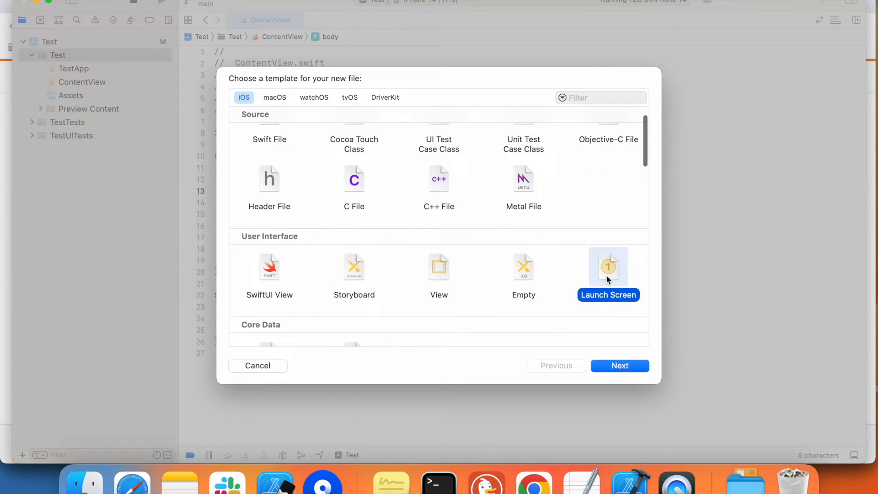
pyautogui.moveTo(620, 370)
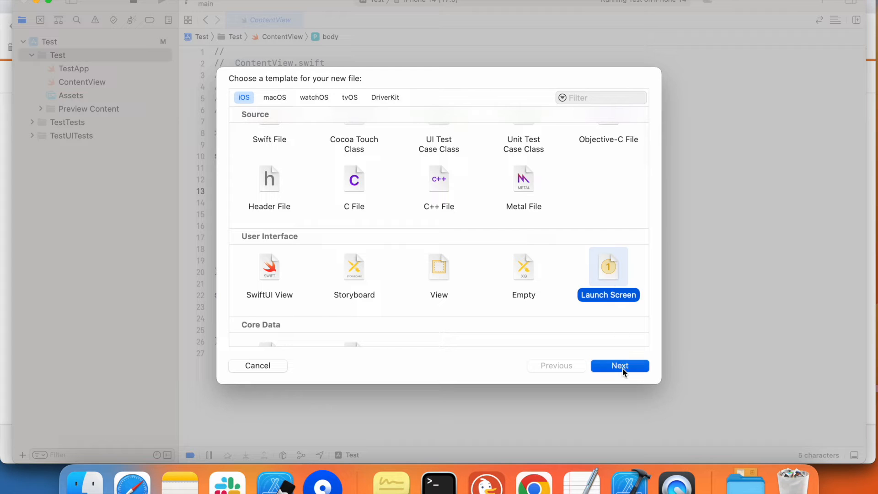
pyautogui.click(620, 366)
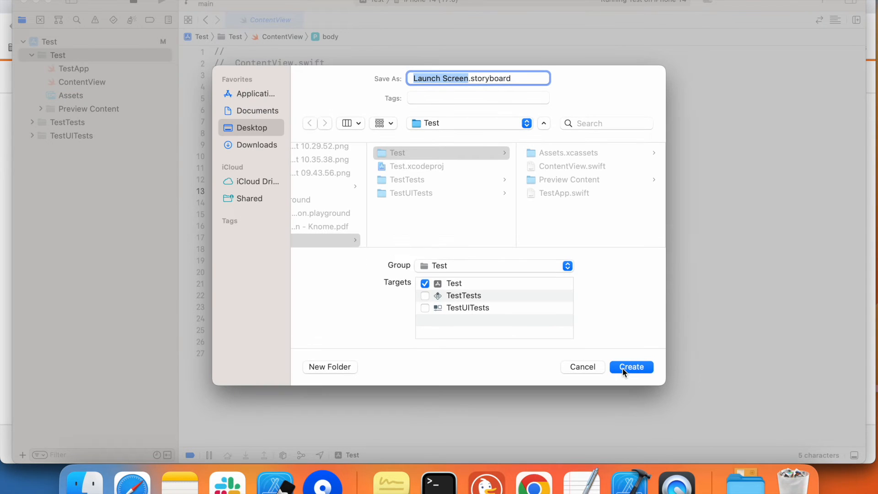
pyautogui.click(631, 367)
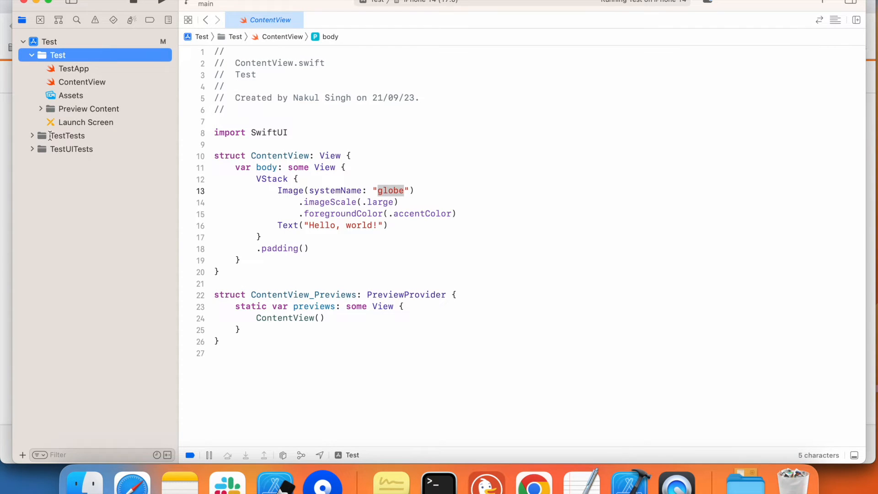
# Set the Launch Screen storyboard view's background to System Teal Color in the Attributes inspector.
pyautogui.click(86, 121)
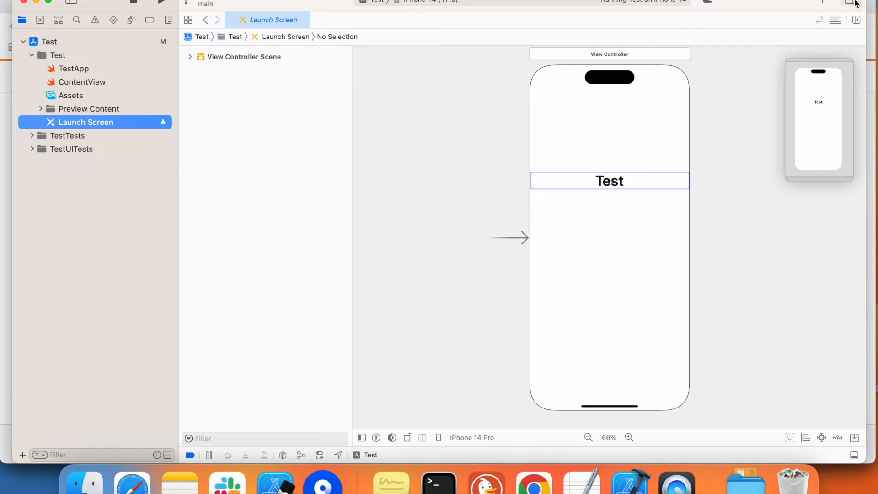
pyautogui.click(805, 20)
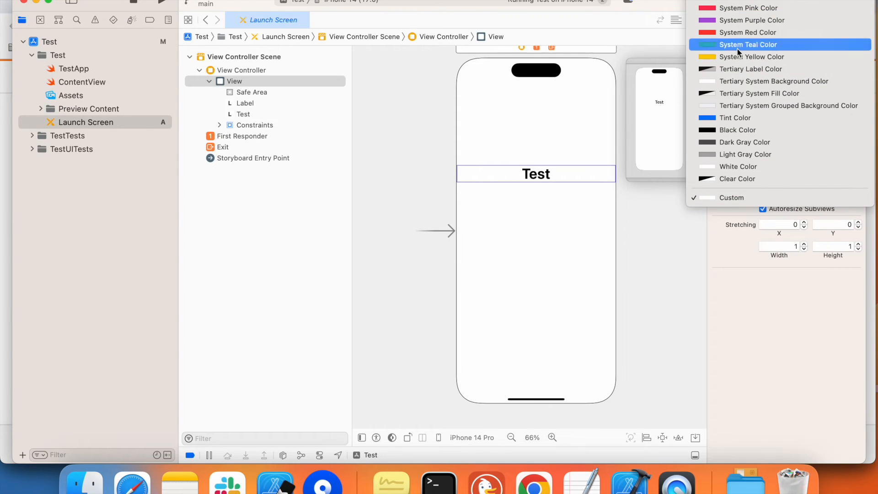
pyautogui.click(749, 44)
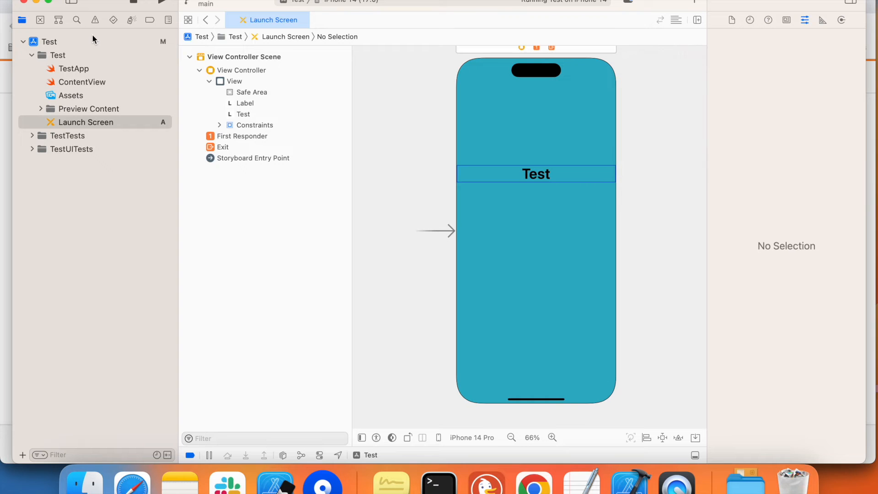
pyautogui.click(50, 41)
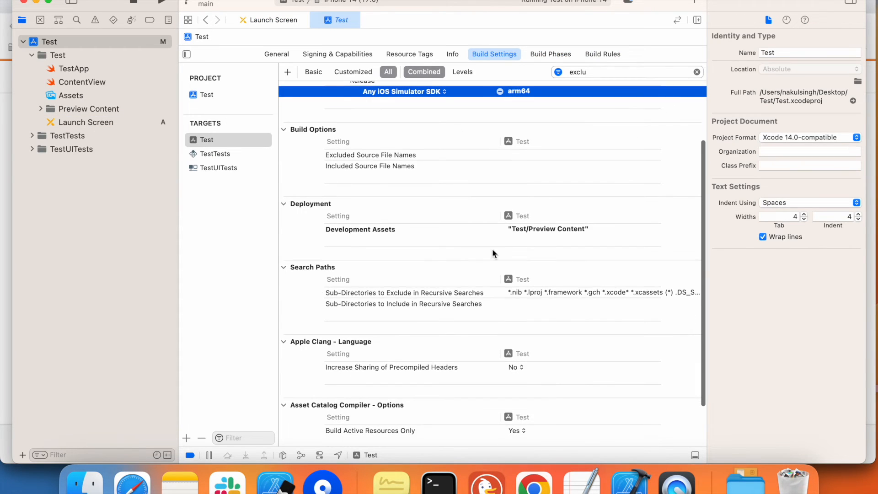
# Show the Test target's General tab scrolled to App Icons and Launch Screen.
pyautogui.click(276, 54)
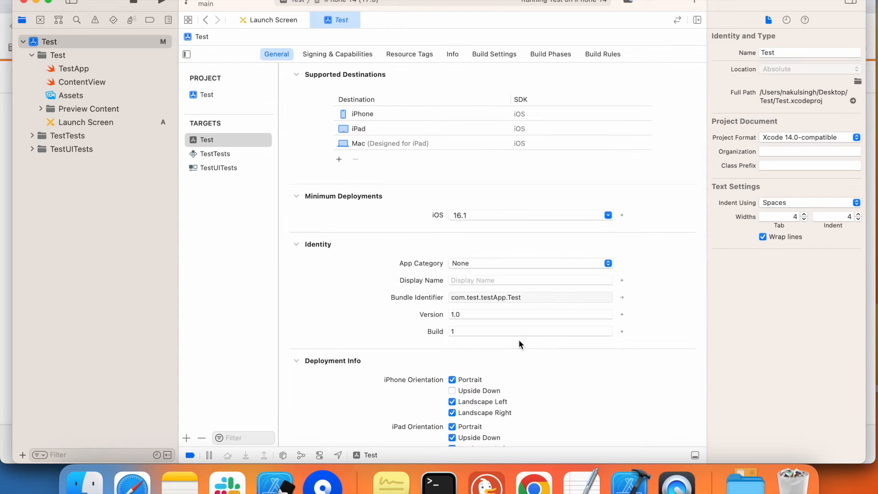
pyautogui.scroll(-3)
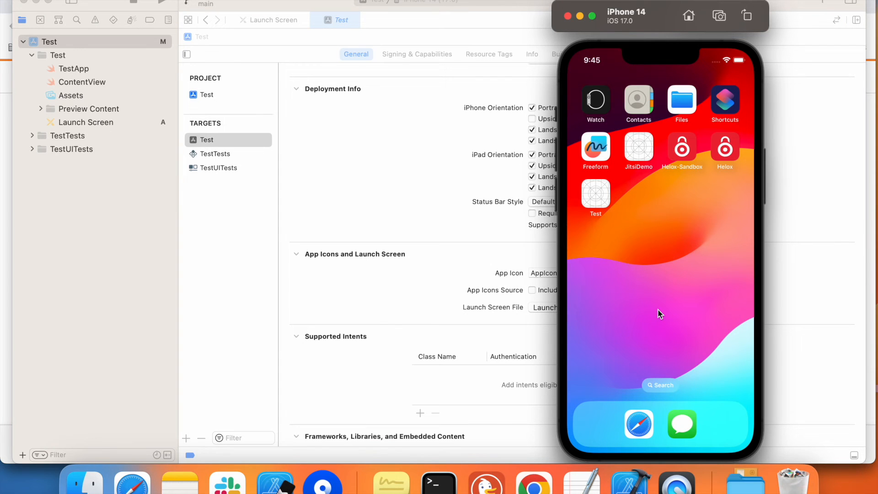
pyautogui.moveTo(627, 28)
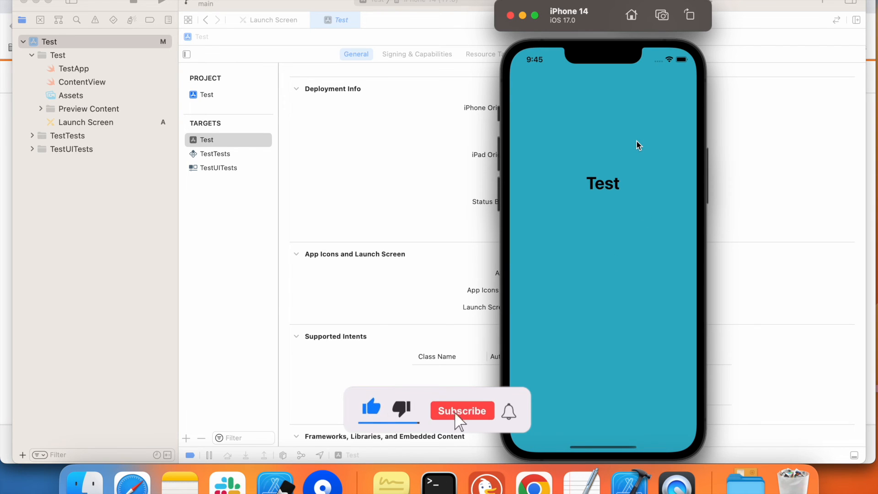
# Run Test on the iPhone 14 simulator showing the teal launch screen, then refocus Xcode.
pyautogui.click(462, 411)
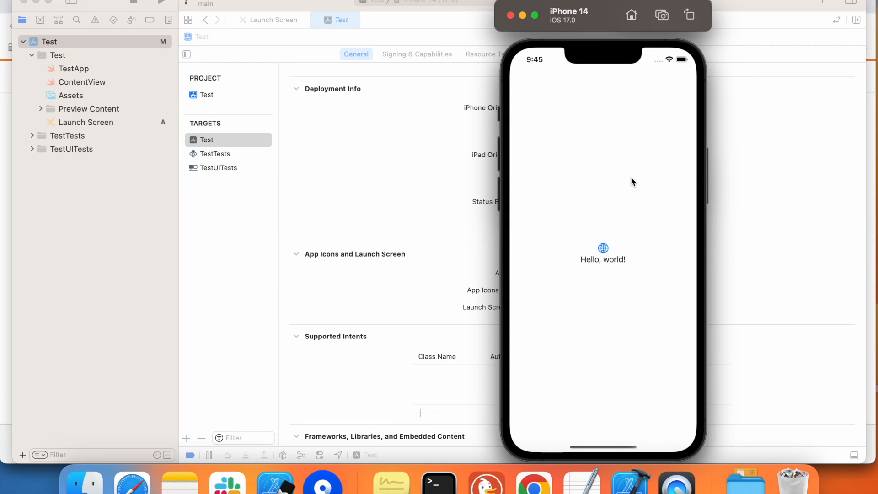
pyautogui.moveTo(530, 262)
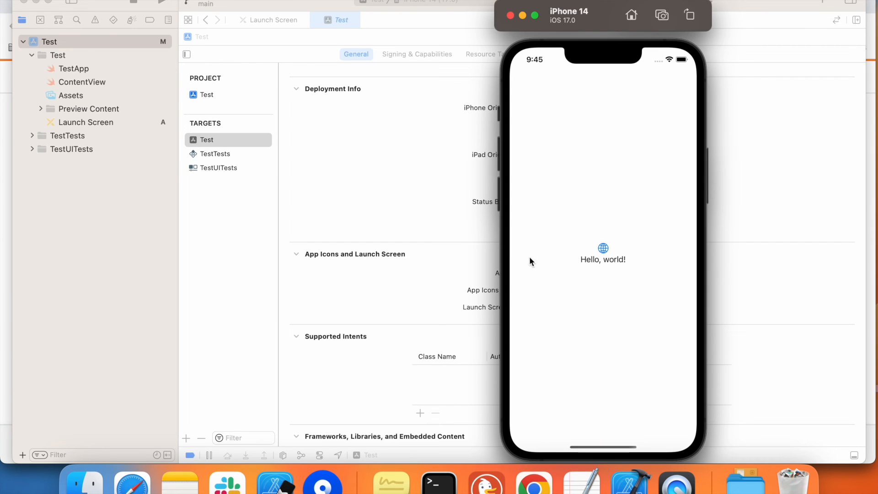
pyautogui.moveTo(249, 294)
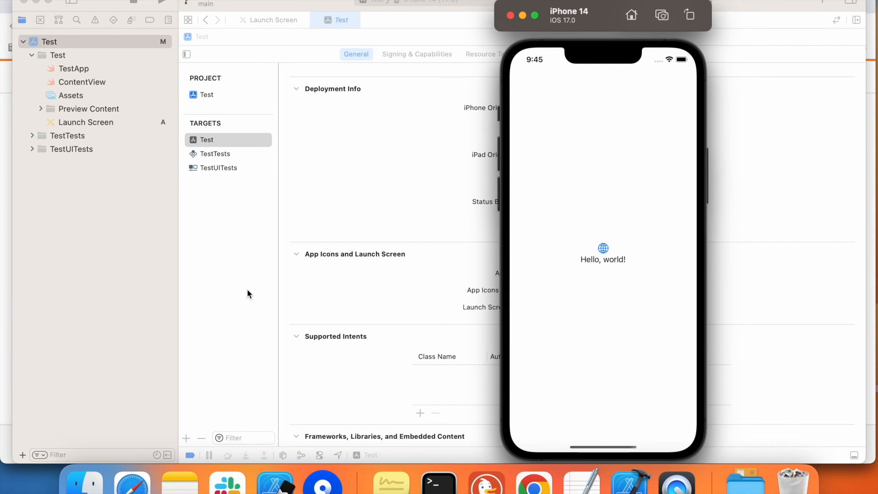
pyautogui.click(206, 139)
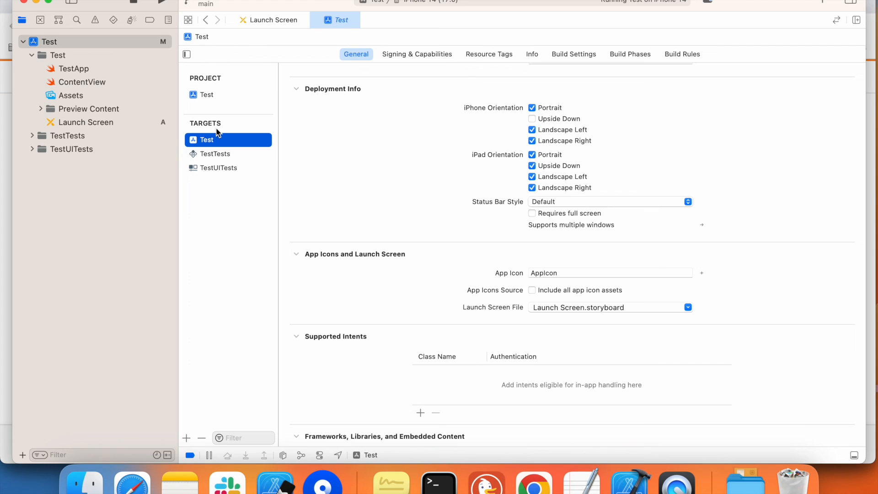
pyautogui.moveTo(258, 167)
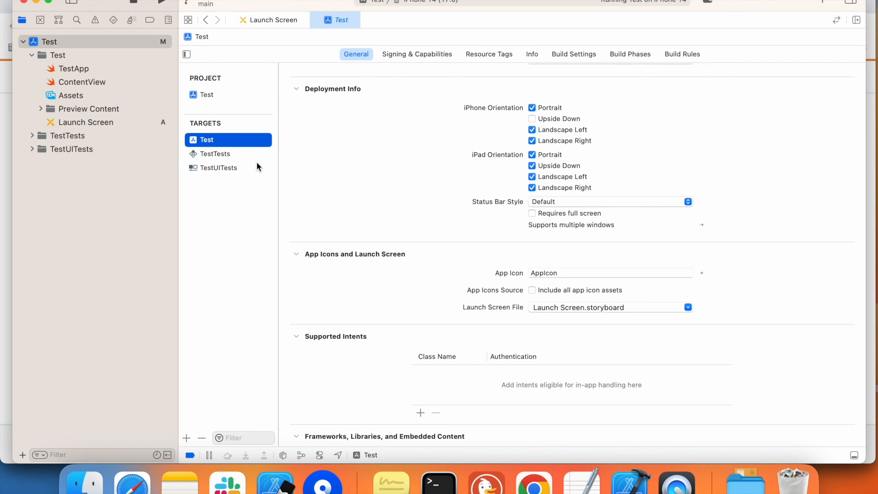